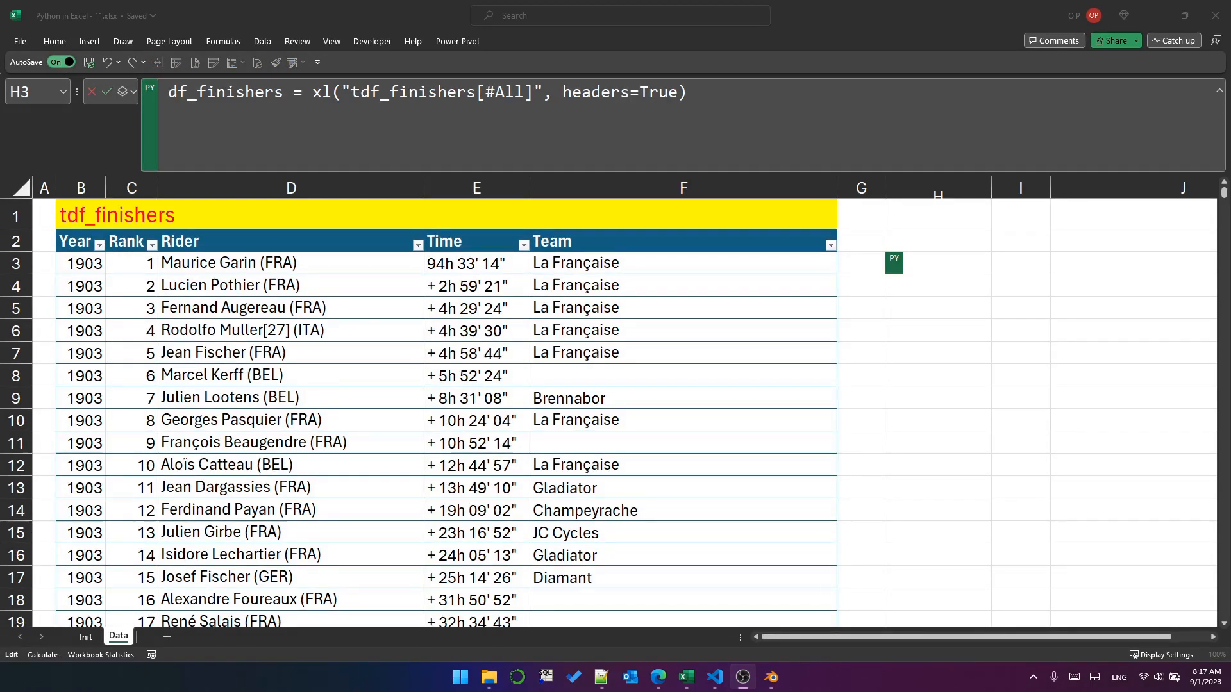
# In H3, count tdf_finishers rows whose Year % 10 == 0 using df_finishers[...].shape[0].
pyautogui.click(936, 263)
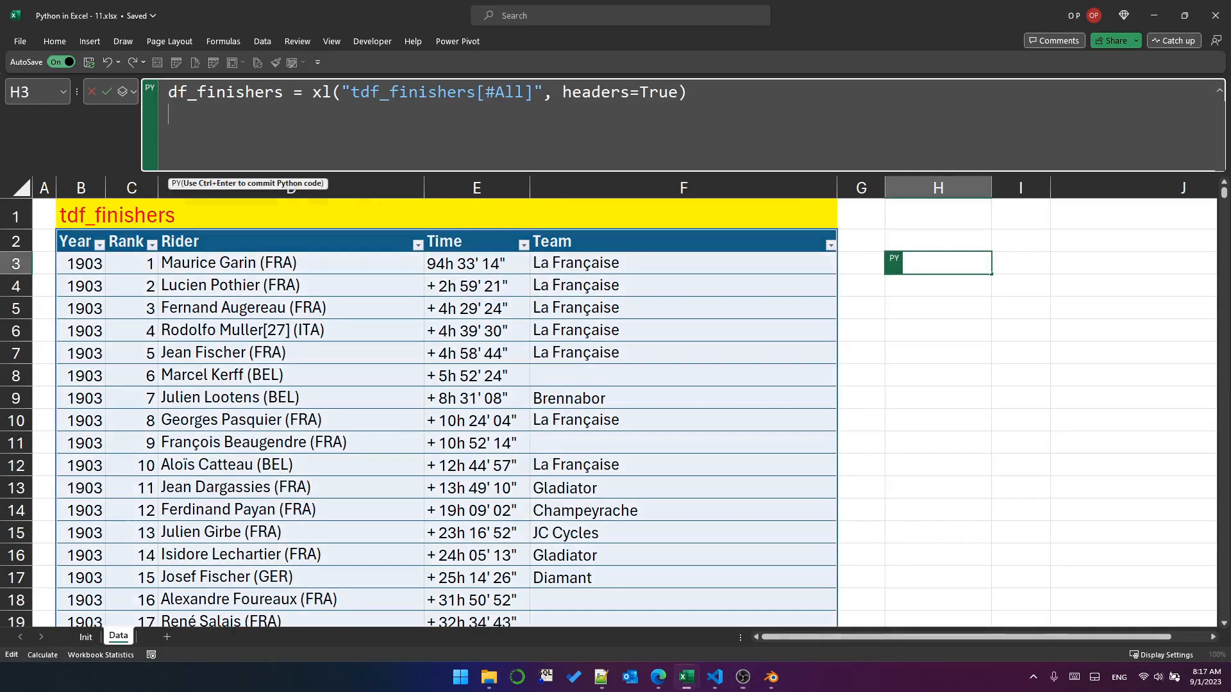
pyautogui.write('df_finishers[df_finishers')
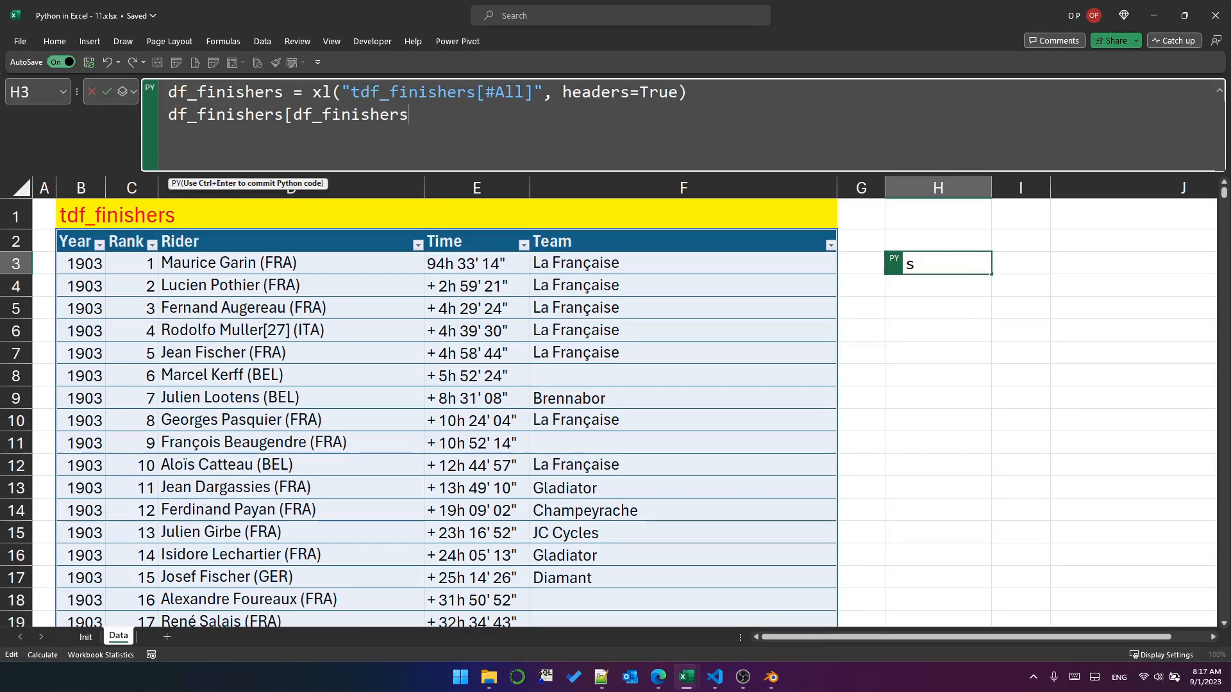
pyautogui.write('.Year')
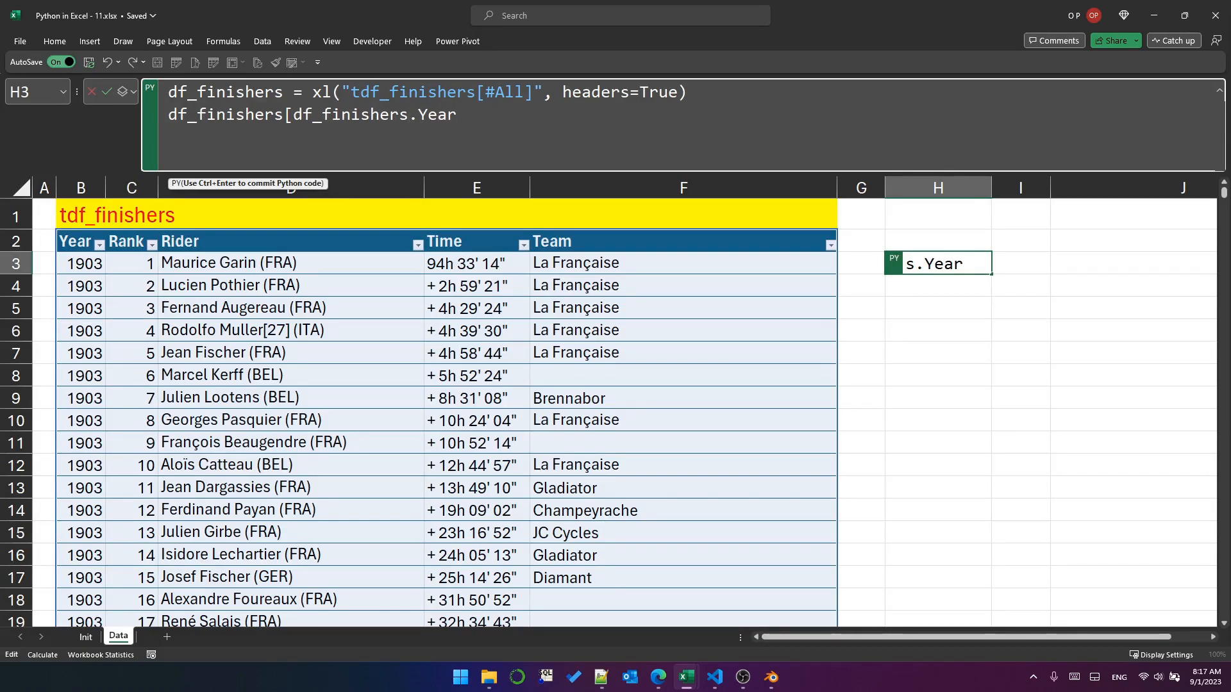
pyautogui.write('% 10')
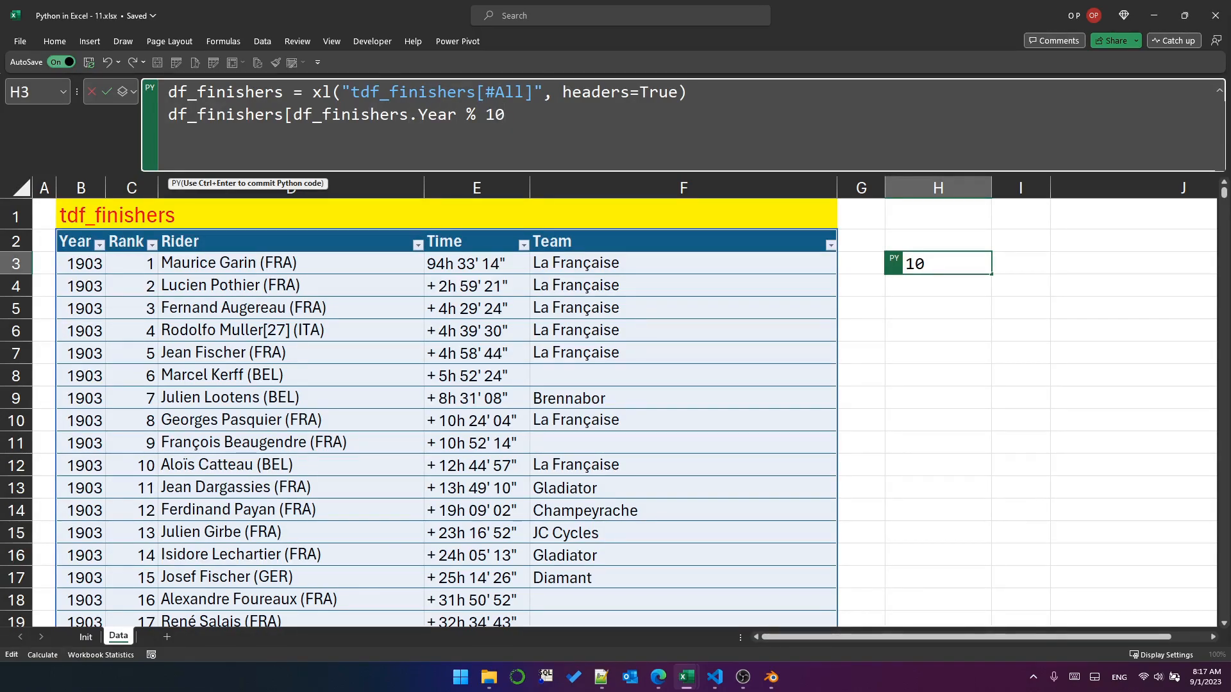
pyautogui.write('==0]')
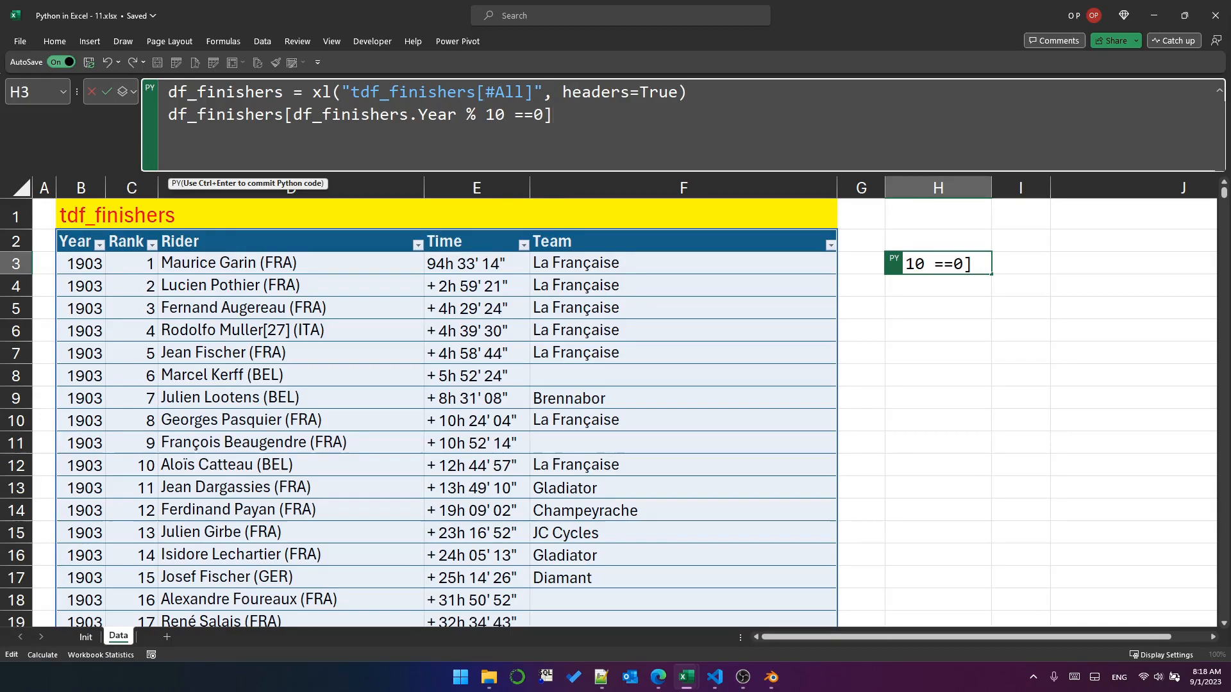
pyautogui.write('.shape[0]')
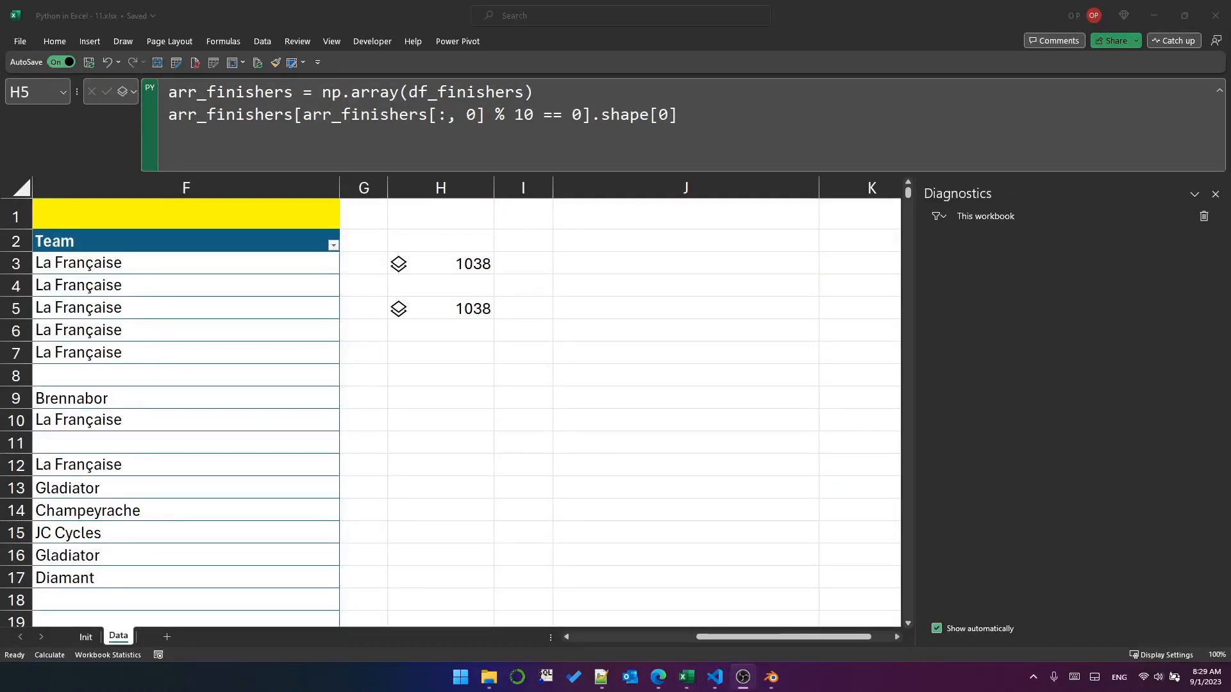
pyautogui.click(440, 308)
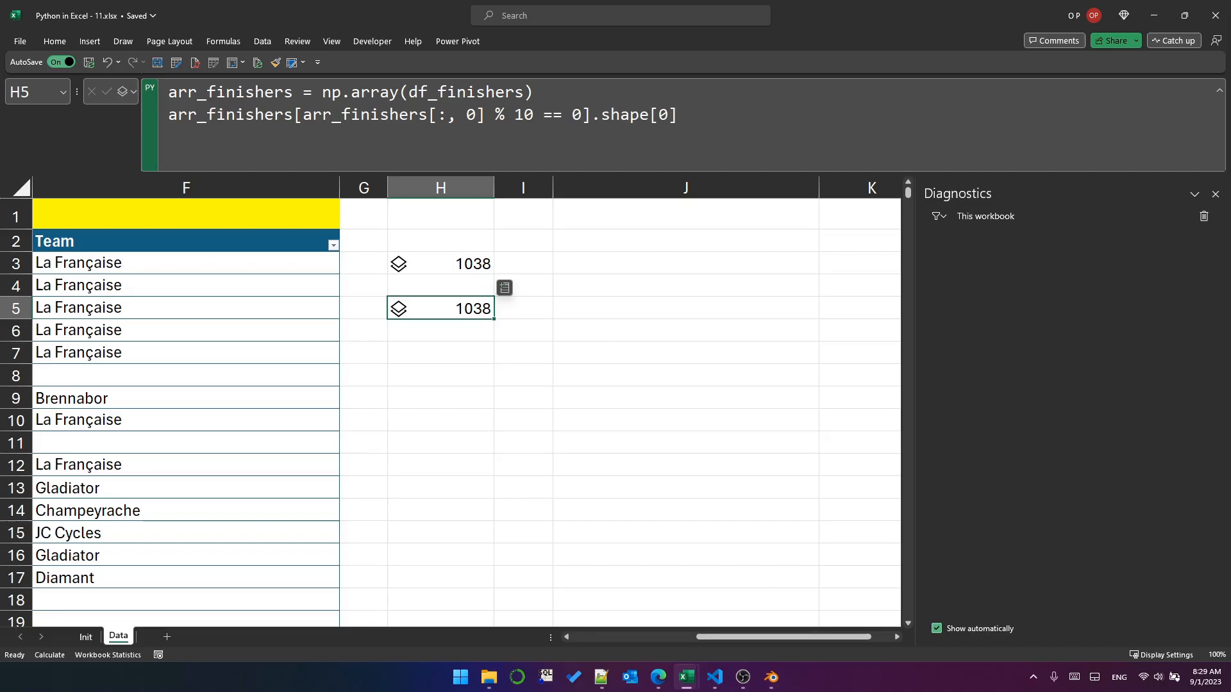
pyautogui.click(440, 263)
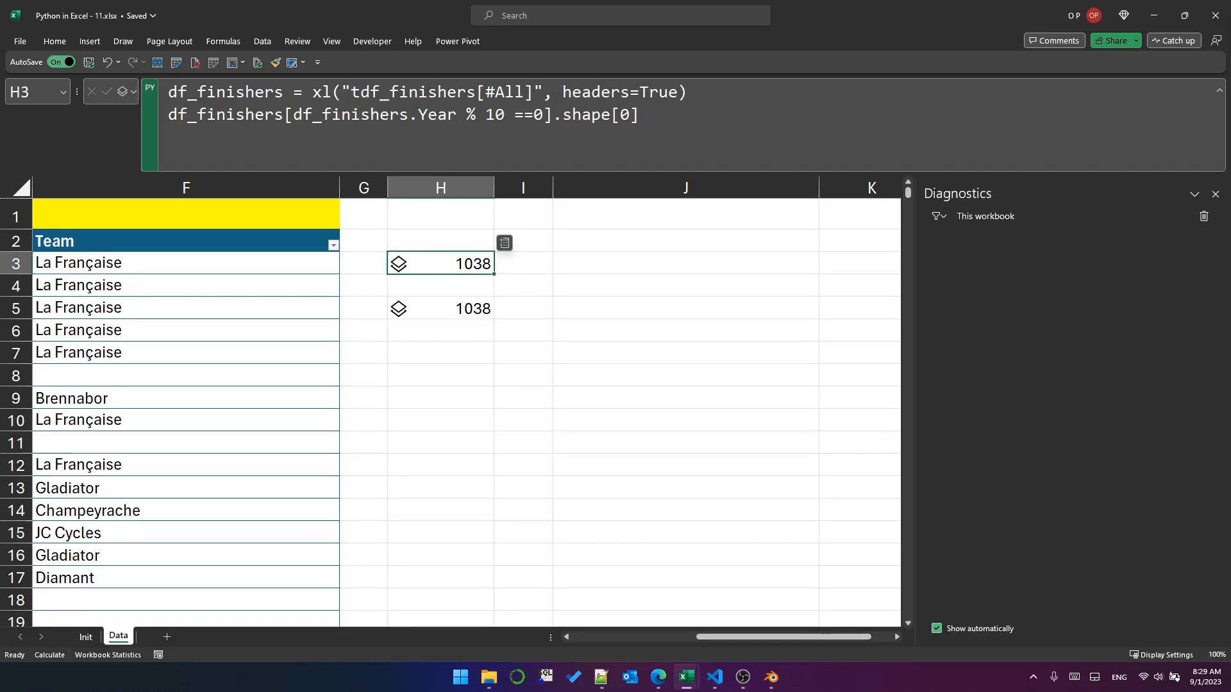
# Time the decade-year count in H3 with %timeit on df_finishers[...].shape[0] and commit it.
pyautogui.write('%tim')
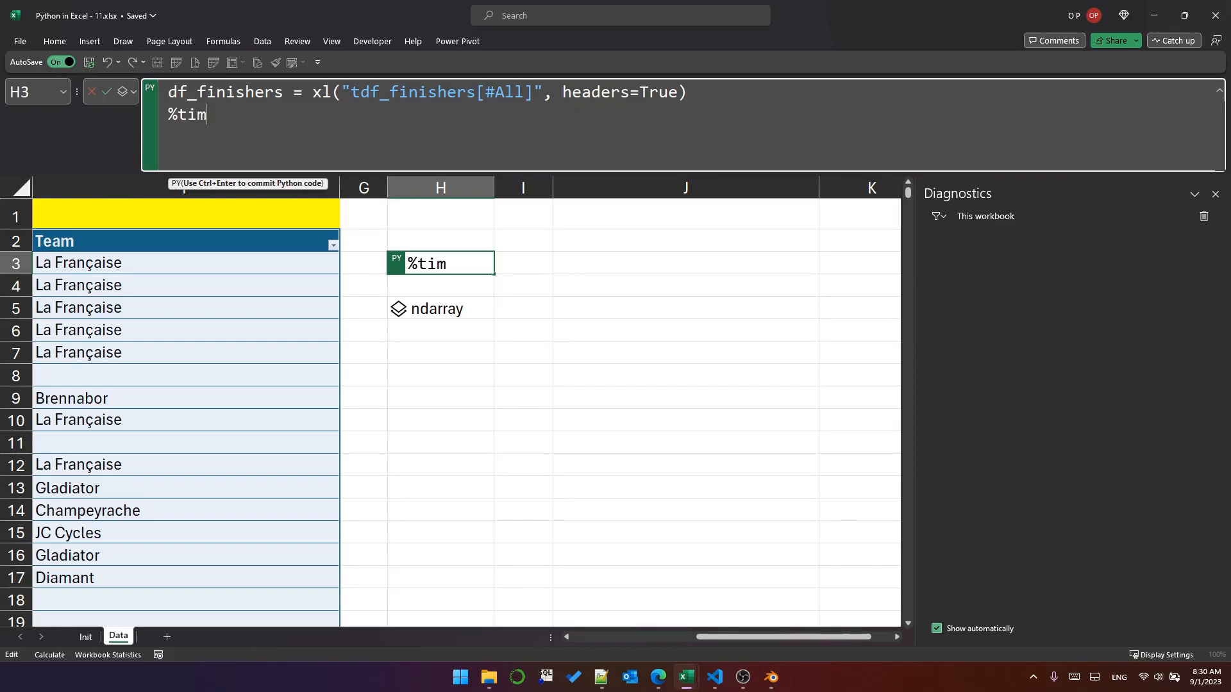
pyautogui.write('eit')
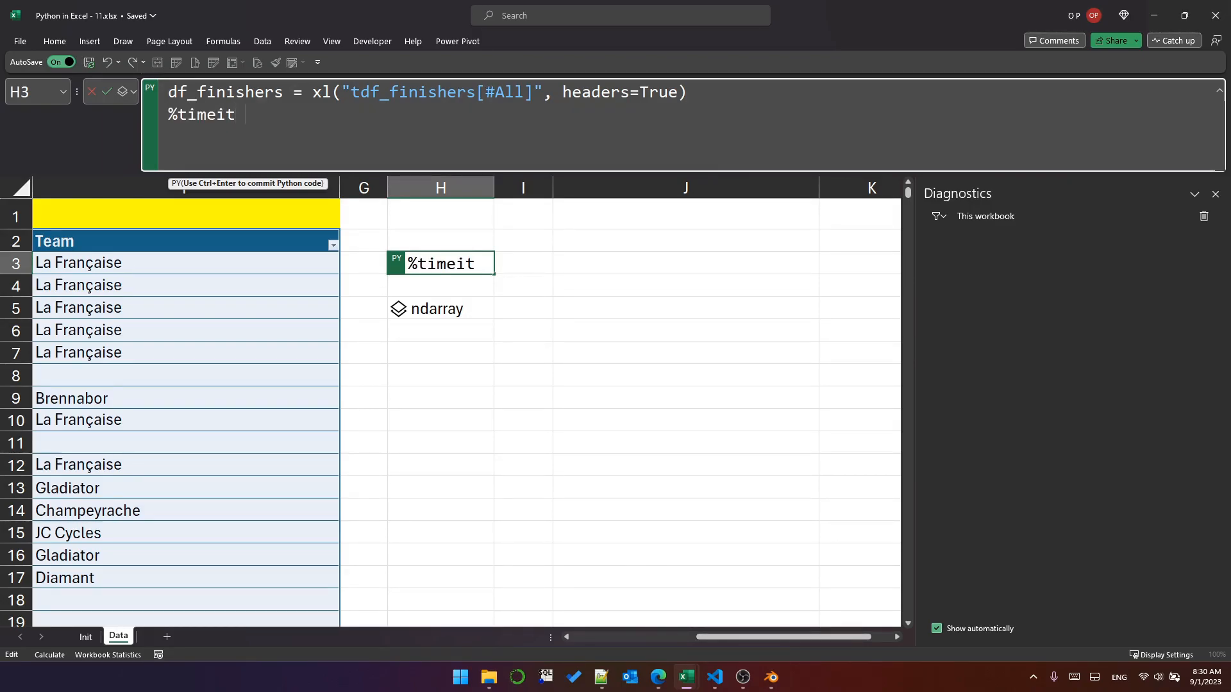
pyautogui.write('df_finishers[df_finishers.Year % 10 ==0].shape[0]')
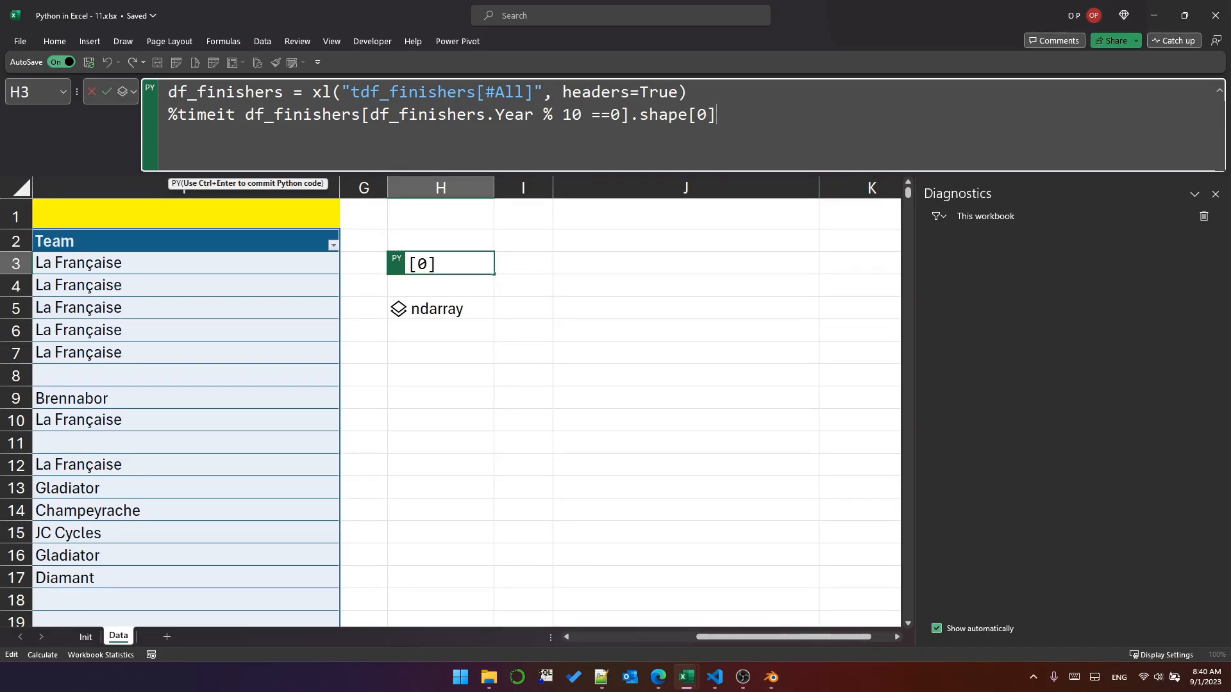
pyautogui.press('ctrl+enter')
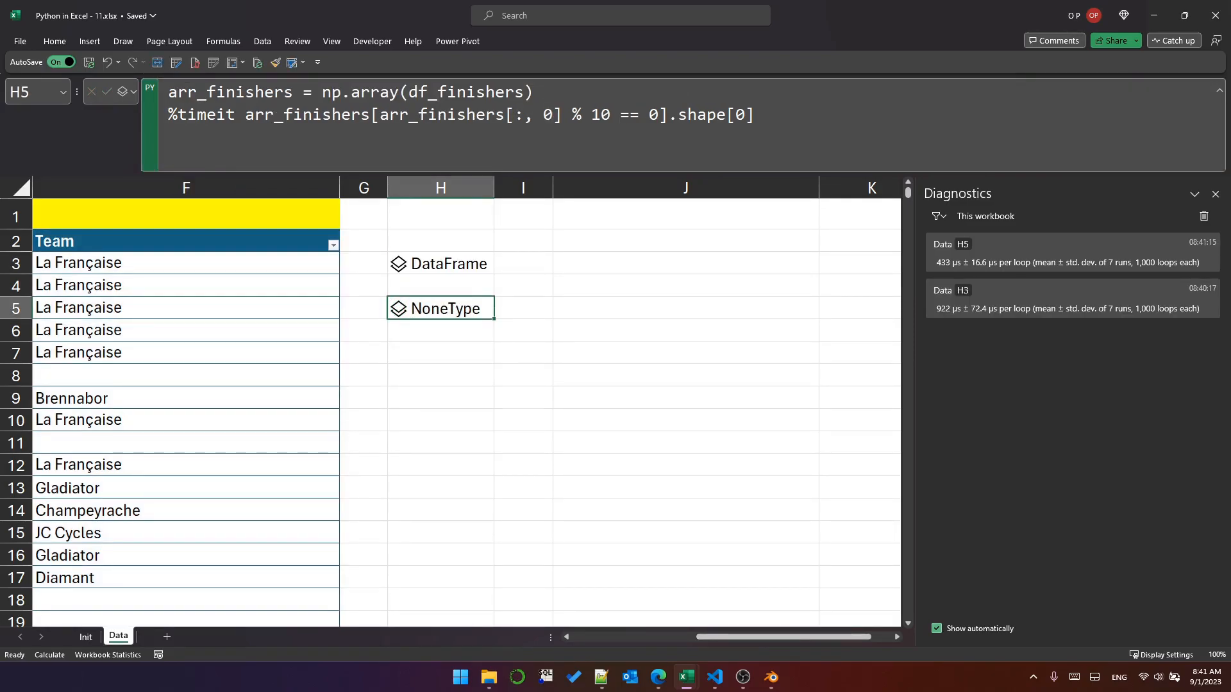
pyautogui.moveTo(956, 244)
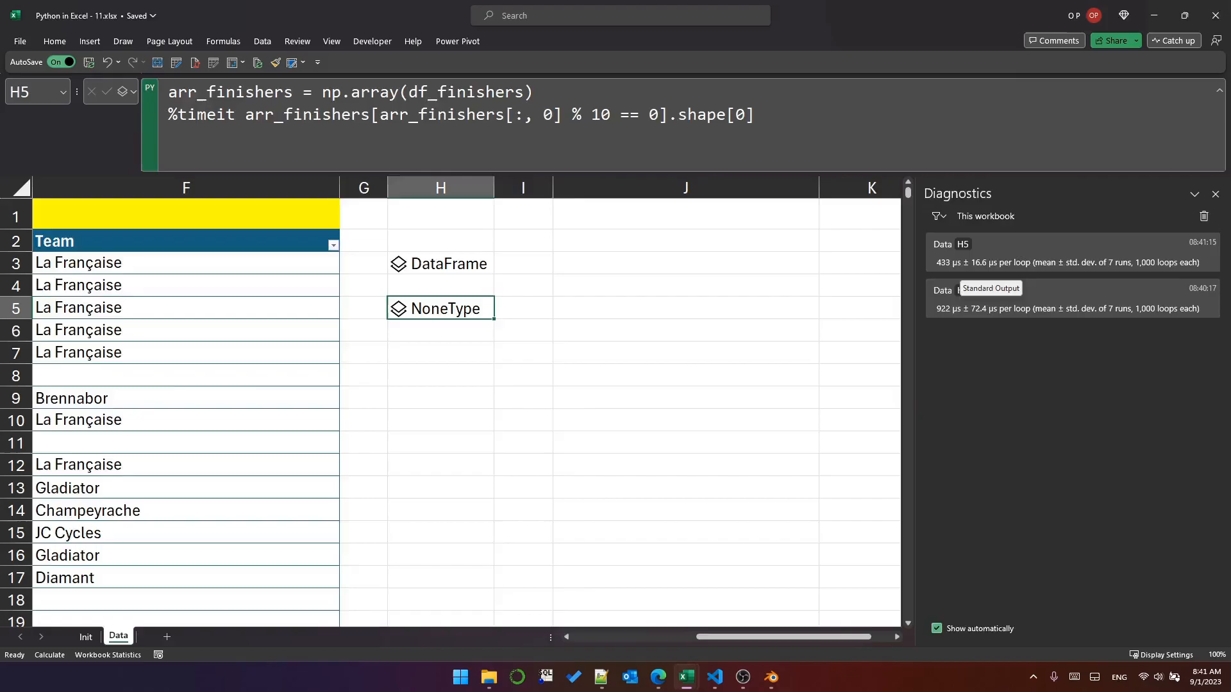
# Switch to the Init sheet and view the Python Initialization settings.
pyautogui.click(86, 637)
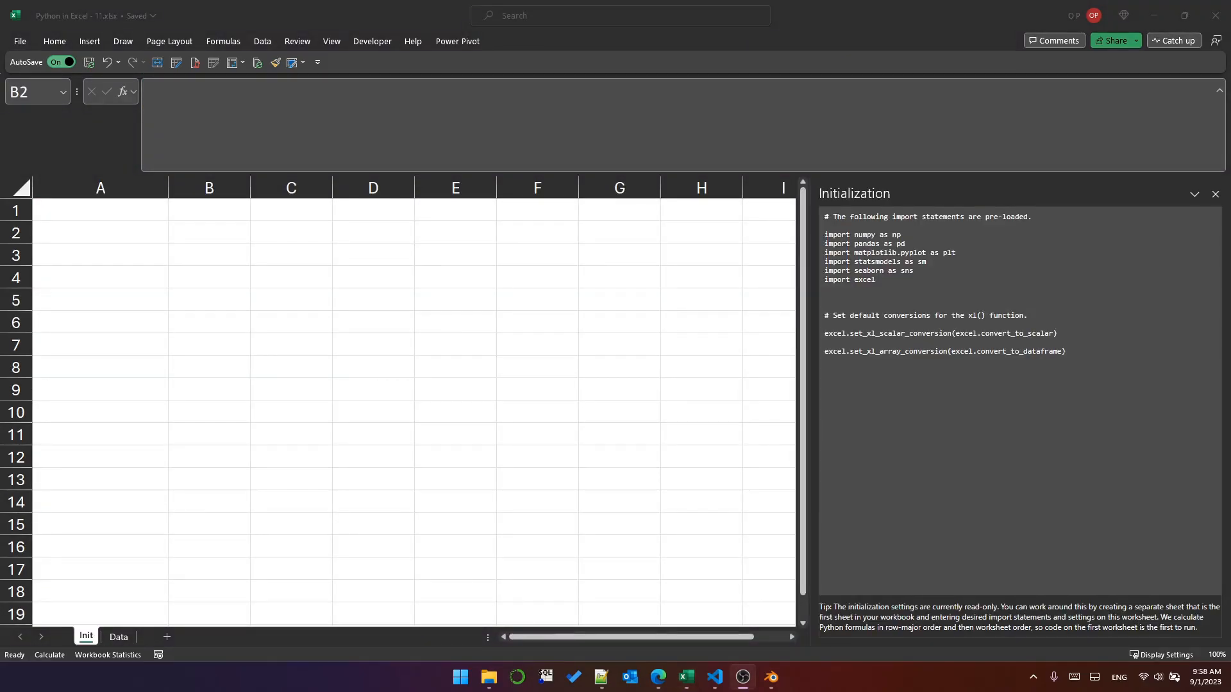
pyautogui.click(207, 232)
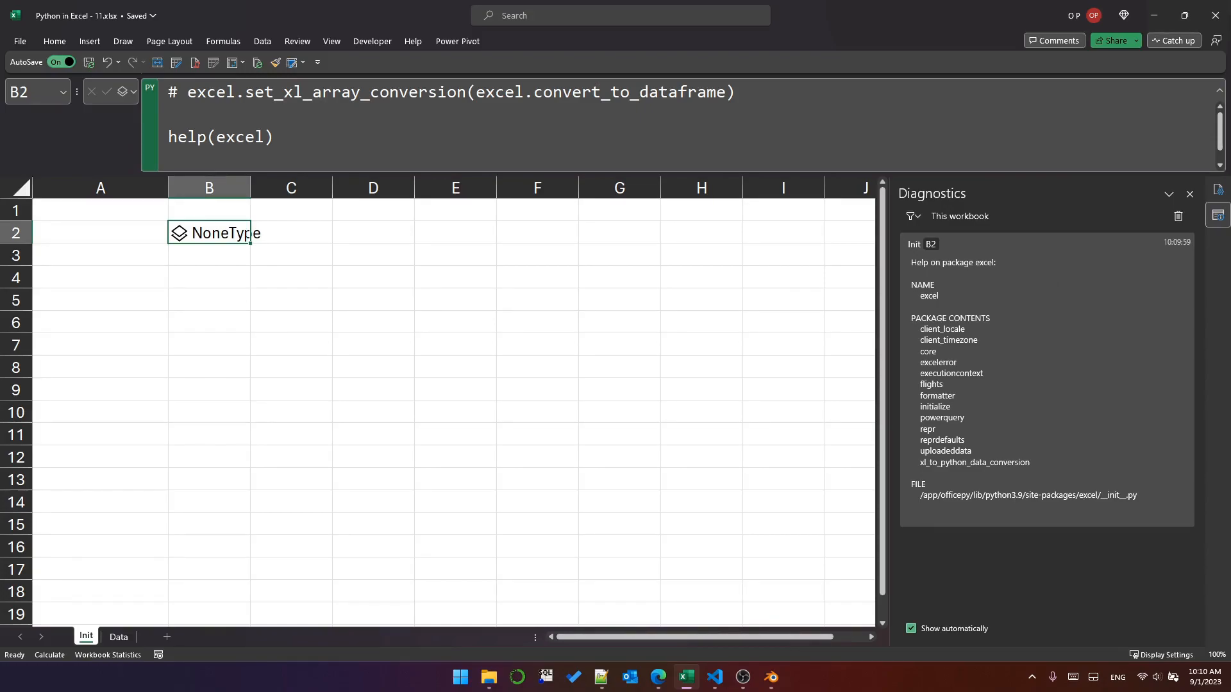
# Change B2 to help(excel.xl_to_python_data_conversion) to list its conversion functions.
pyautogui.write('.')
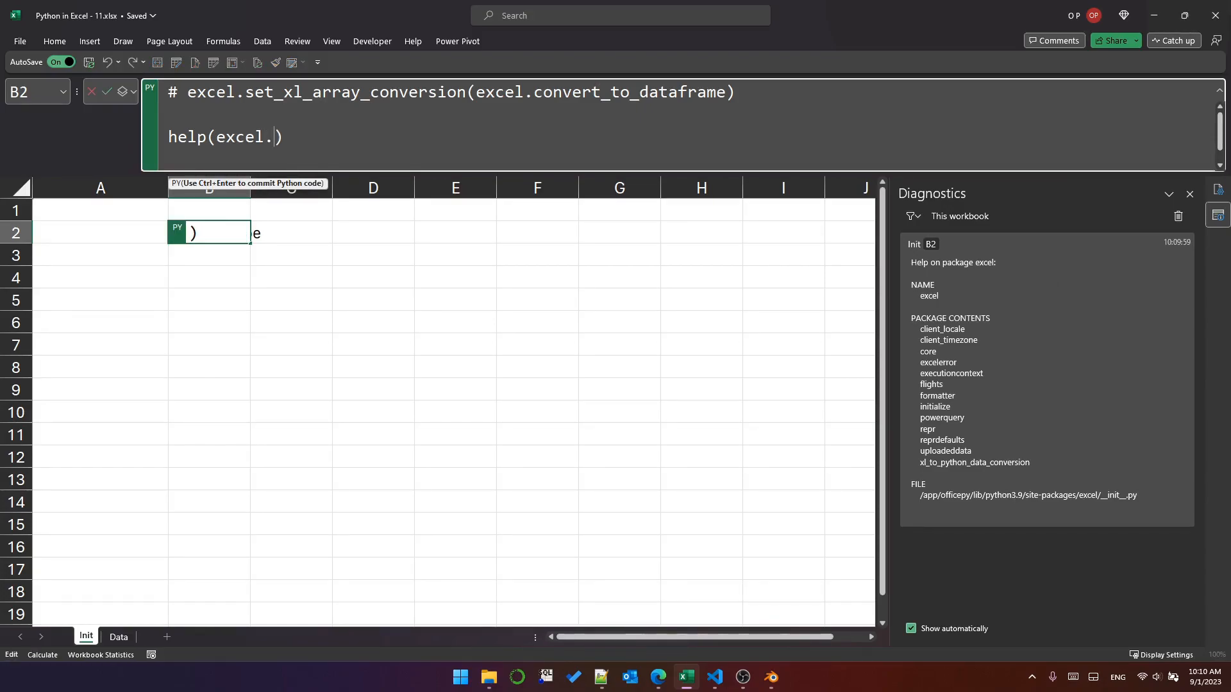
pyautogui.write('xl_to')
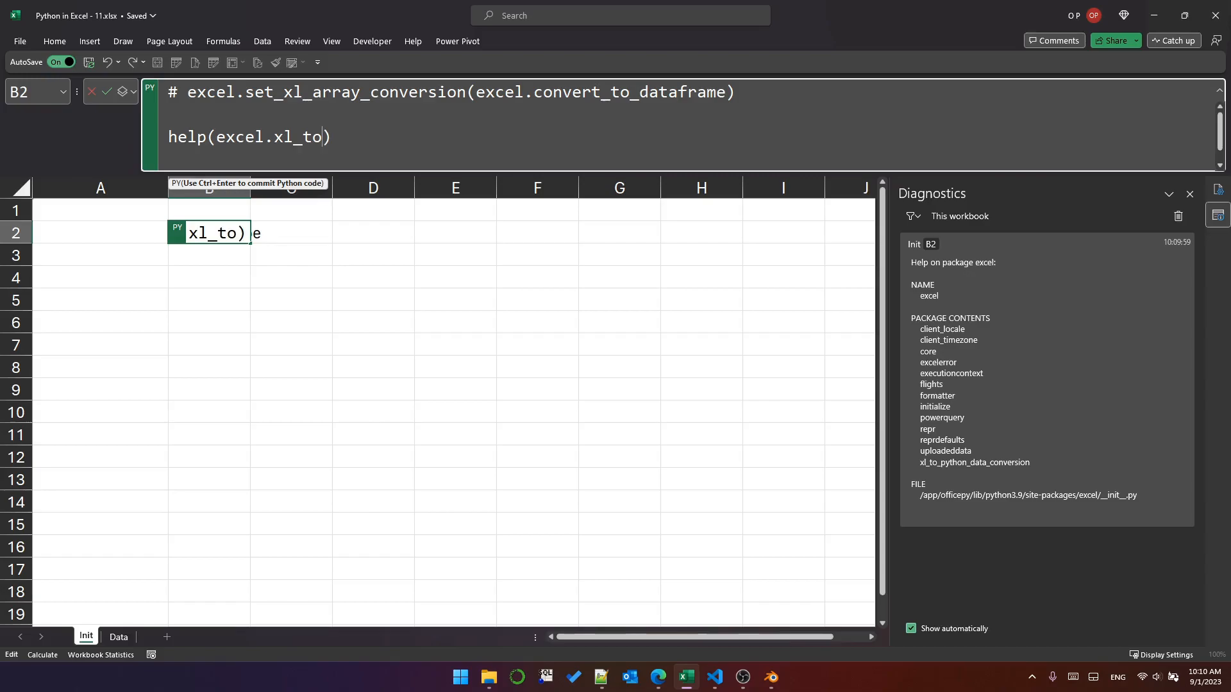
pyautogui.write('python_data_conversion')
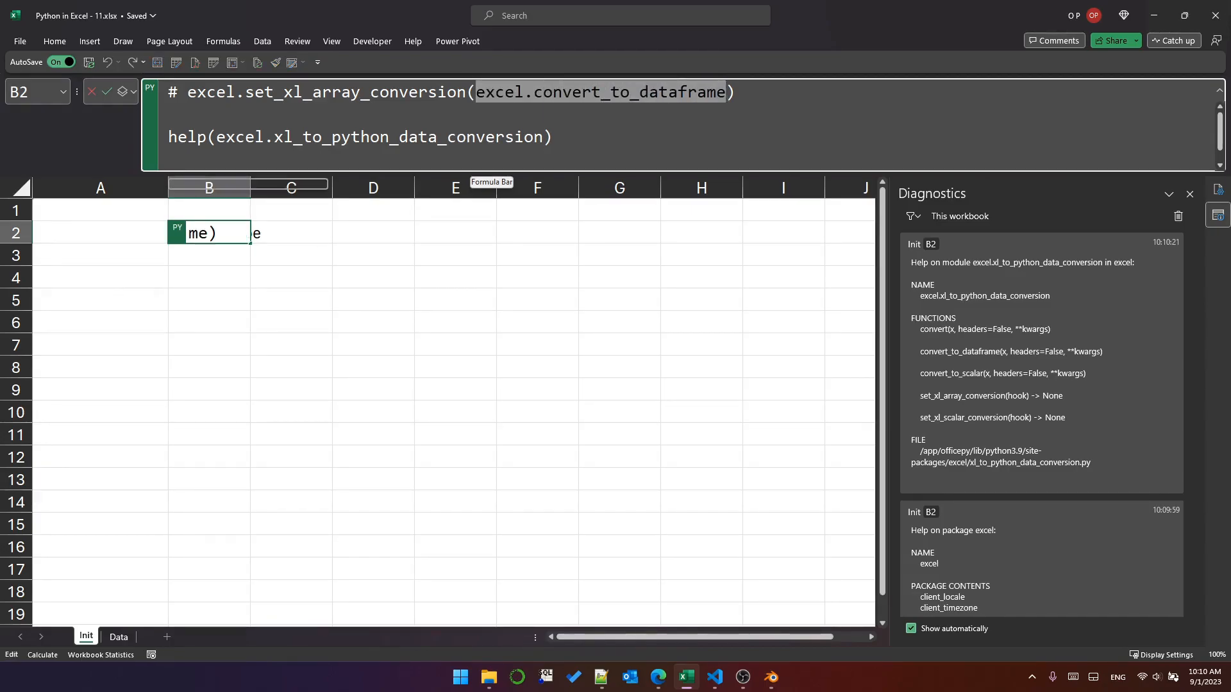
pyautogui.moveTo(209, 188)
pyautogui.write('def convert_to_ndarray(x, headers=False, **kwargs):')
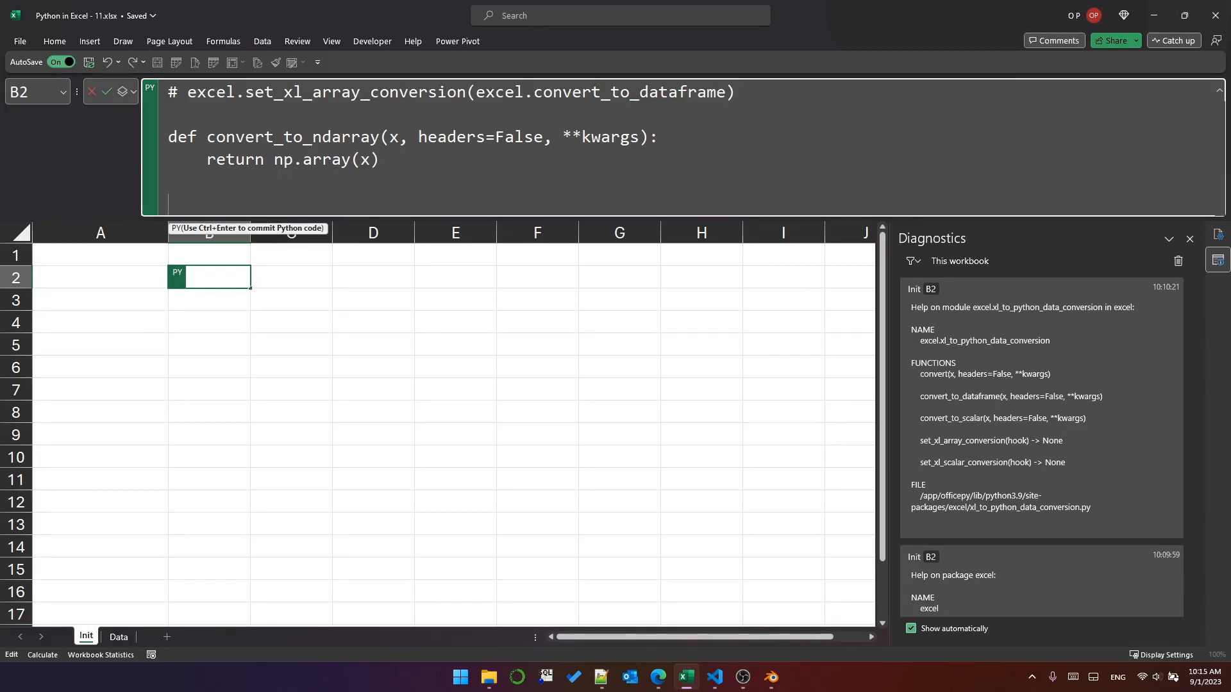
# Set excel.set_xl_array_conversion(convert_to_ndarray) so xl() returns NumPy arrays.
pyautogui.write('excel.set_xl_array_conversion(excel.convert_to_dataframe)')
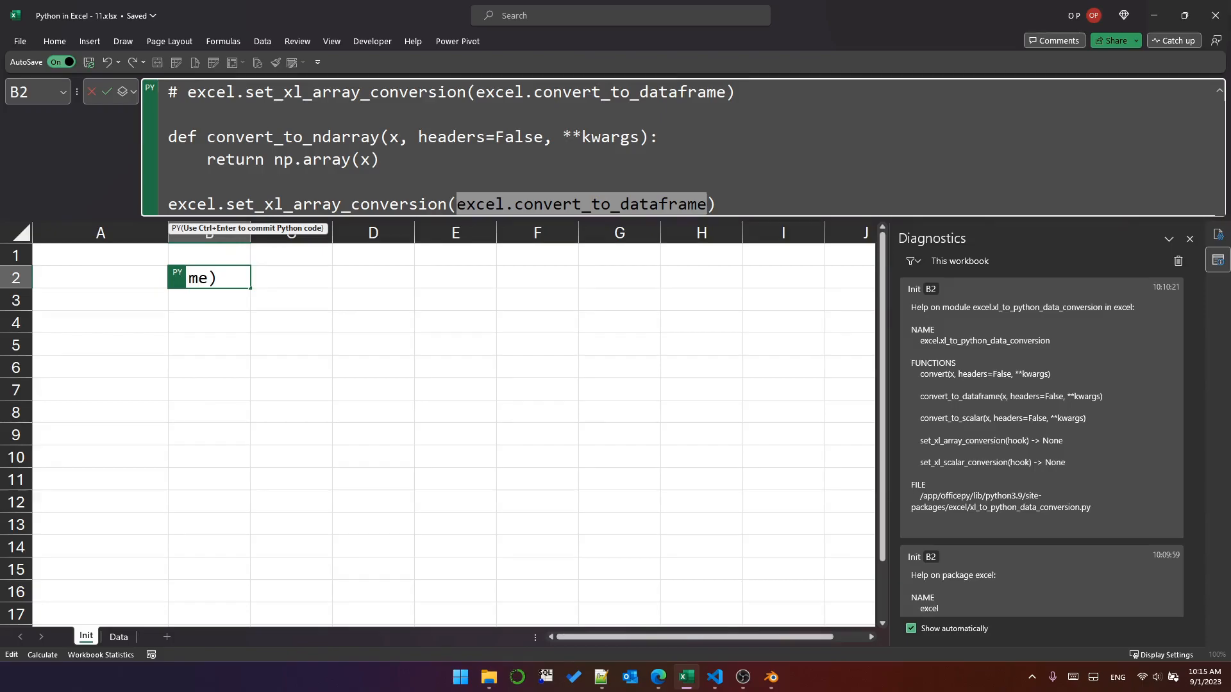
pyautogui.write('convert_to_ndarray')
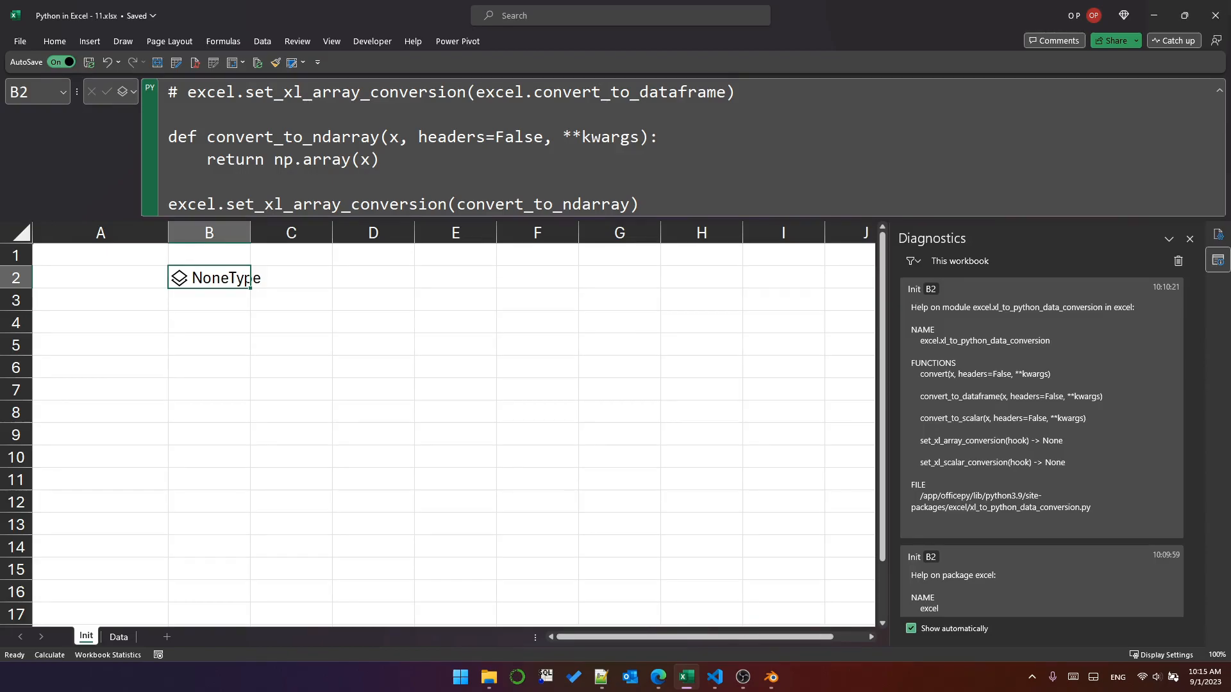
# Return to the Data sheet and reopen H3's df_finishers code for editing.
pyautogui.click(118, 638)
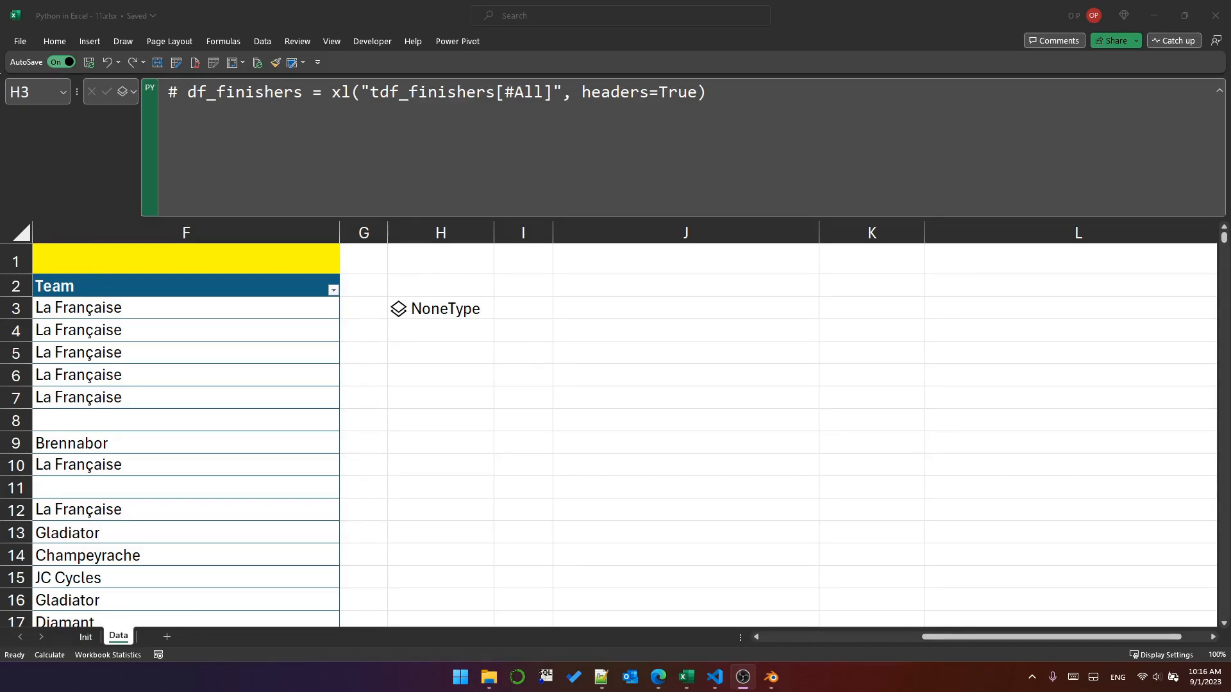
pyautogui.click(440, 307)
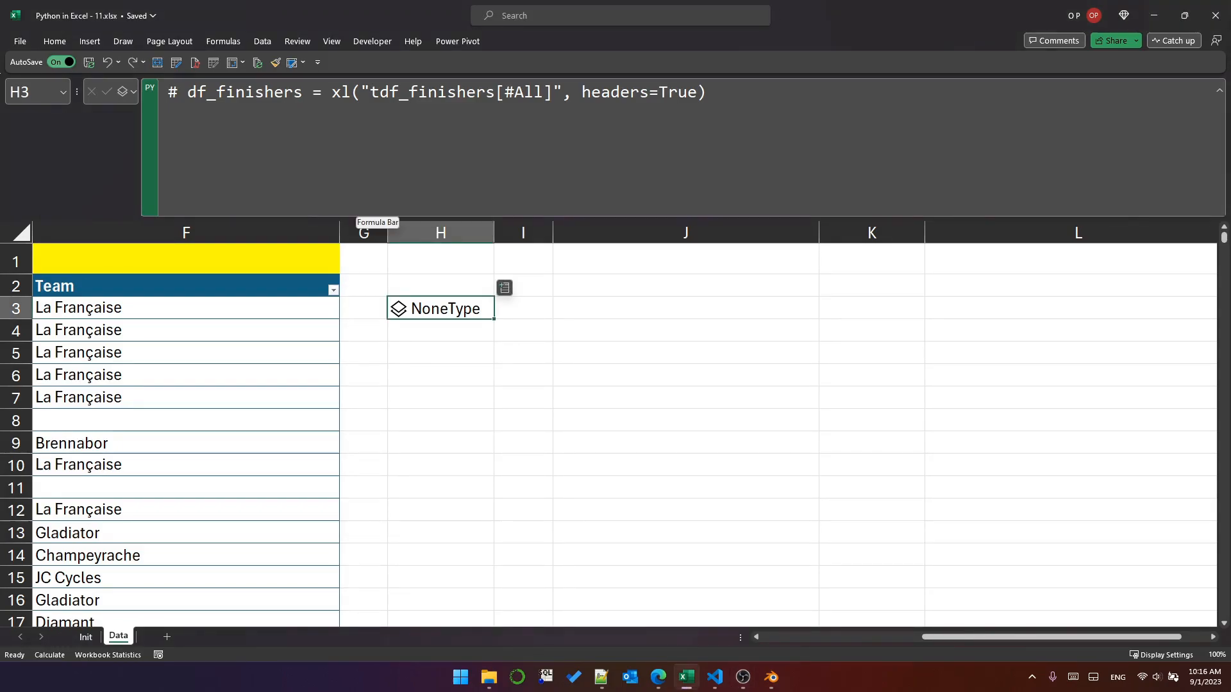
pyautogui.doubleClick(440, 308)
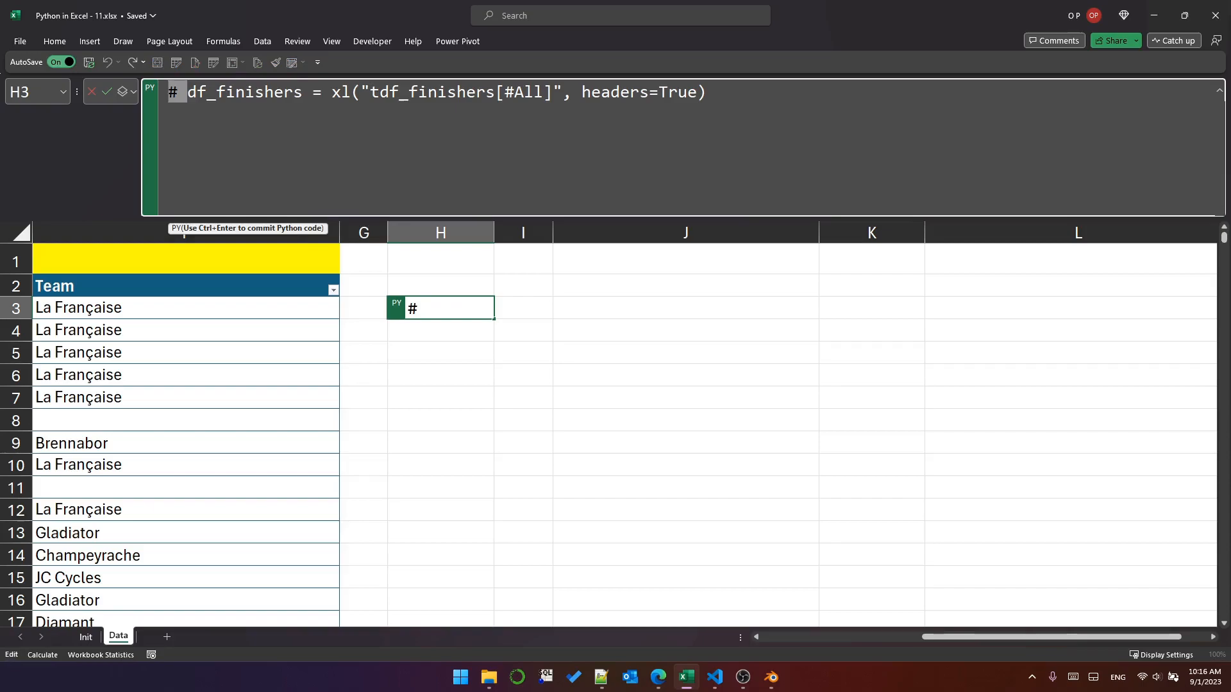